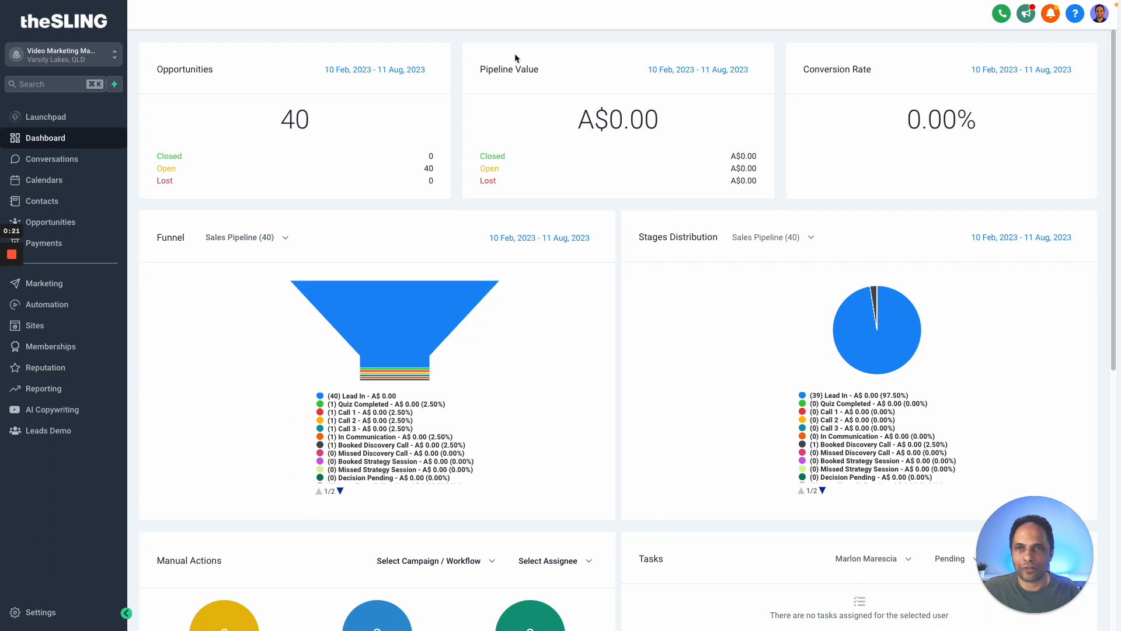
{"action": "mouse_move", "coordinate": [194, 62]}
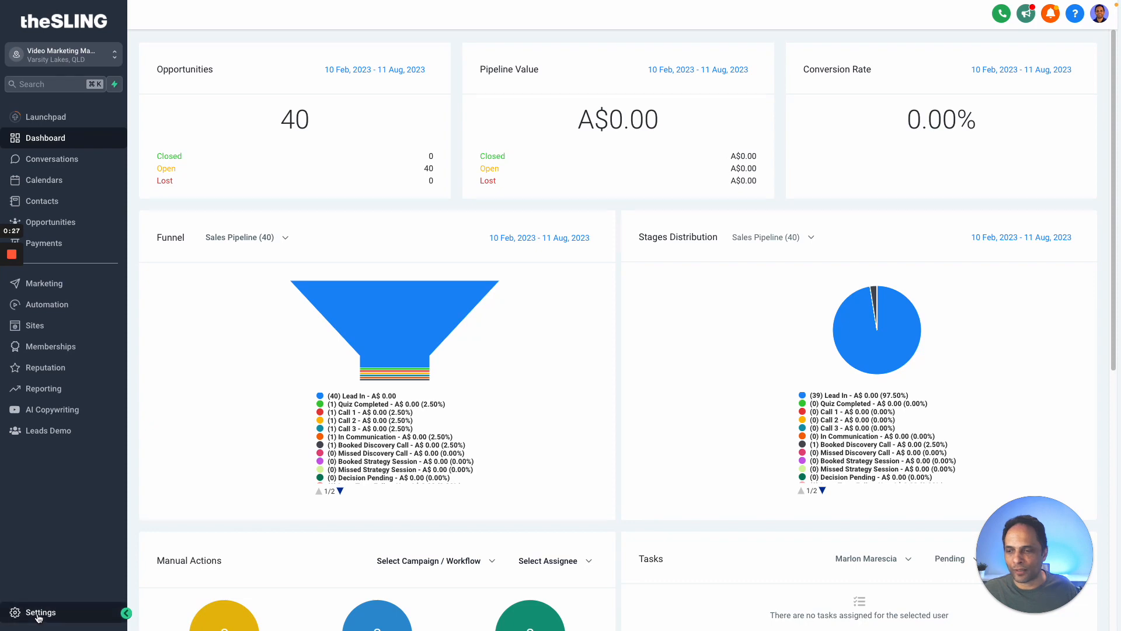
- Go to Settings and open the Integrations page listing connected accounts
{"action": "left_click", "coordinate": [40, 612]}
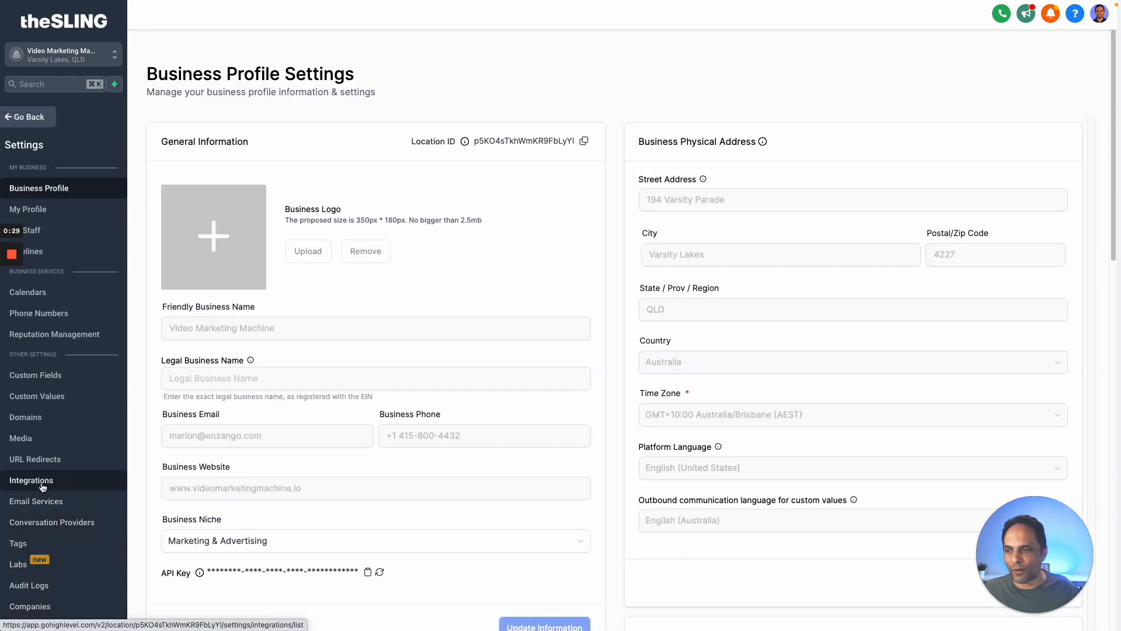
{"action": "left_click", "coordinate": [31, 480]}
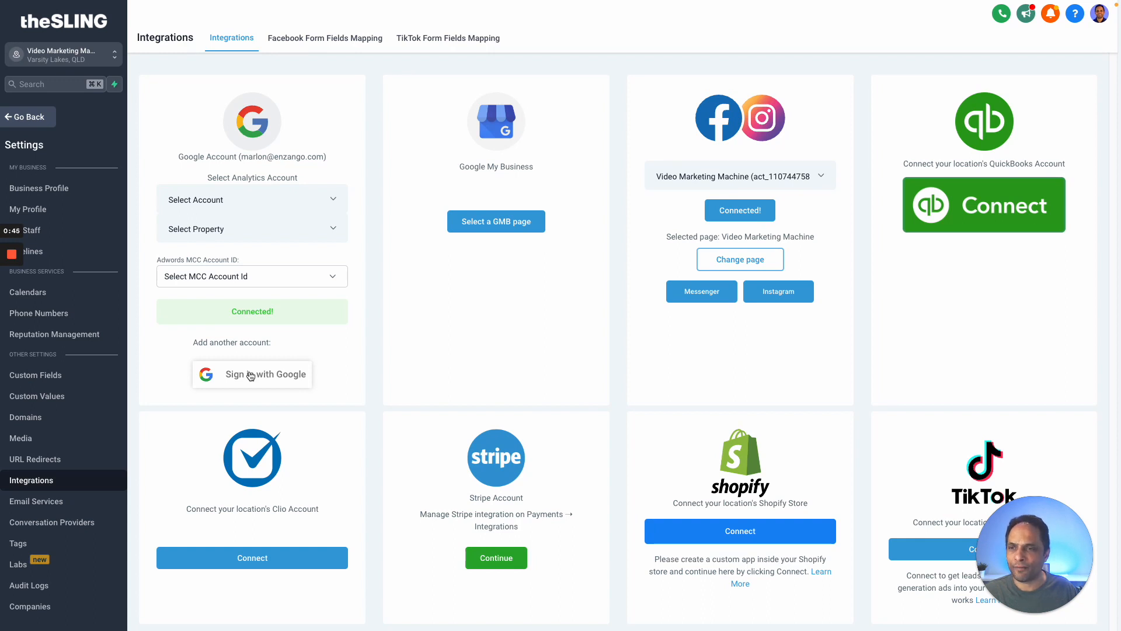
- Connect a second Google account via Sign in with Google and allow Lead Connector access
{"action": "left_click", "coordinate": [252, 373]}
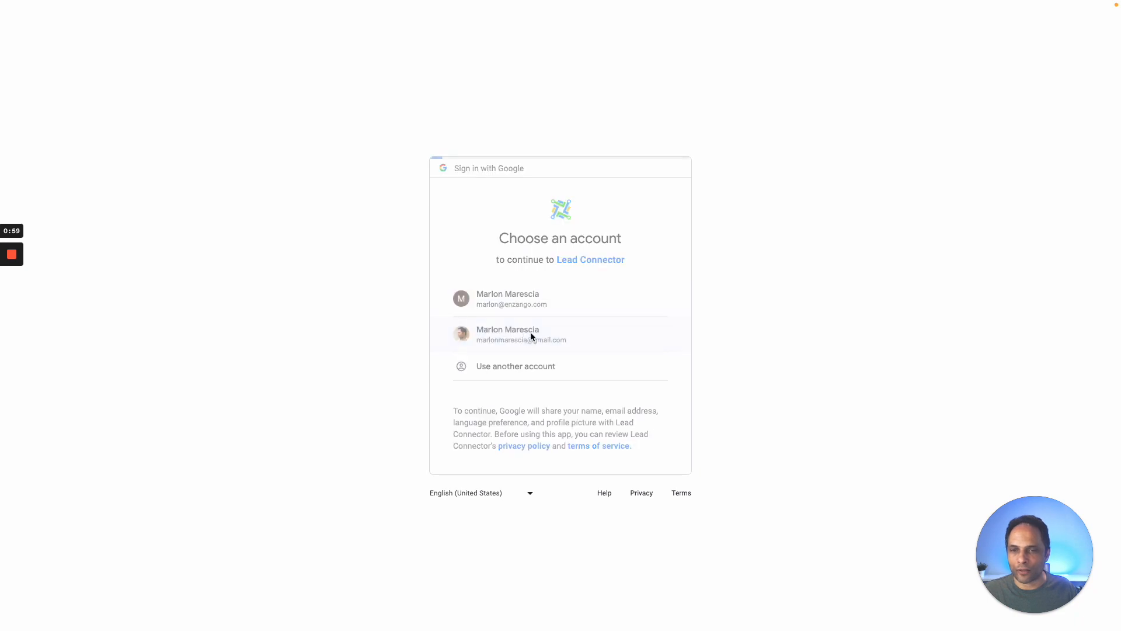
{"action": "left_click", "coordinate": [521, 334]}
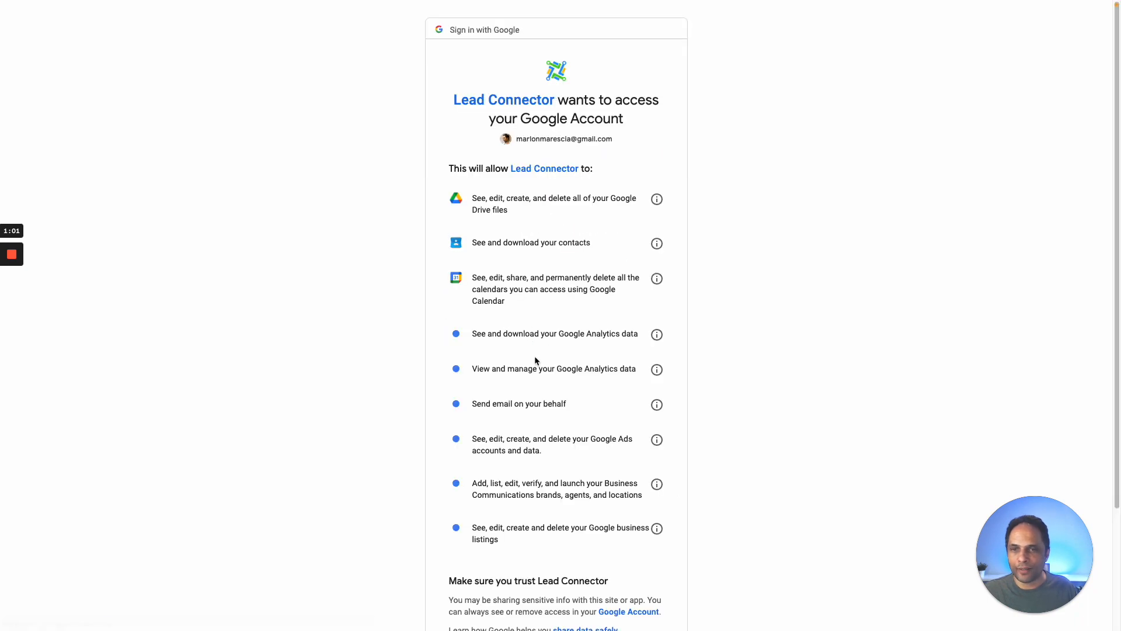
{"action": "scroll", "scroll_direction": "down", "scroll_amount": 3}
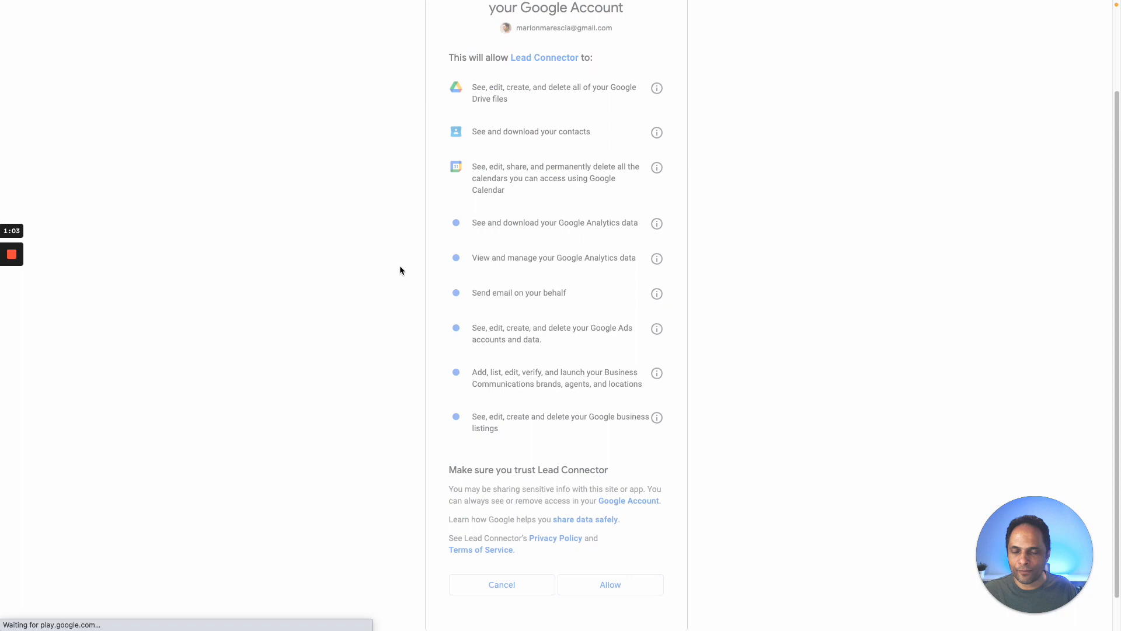
{"action": "left_click", "coordinate": [610, 584]}
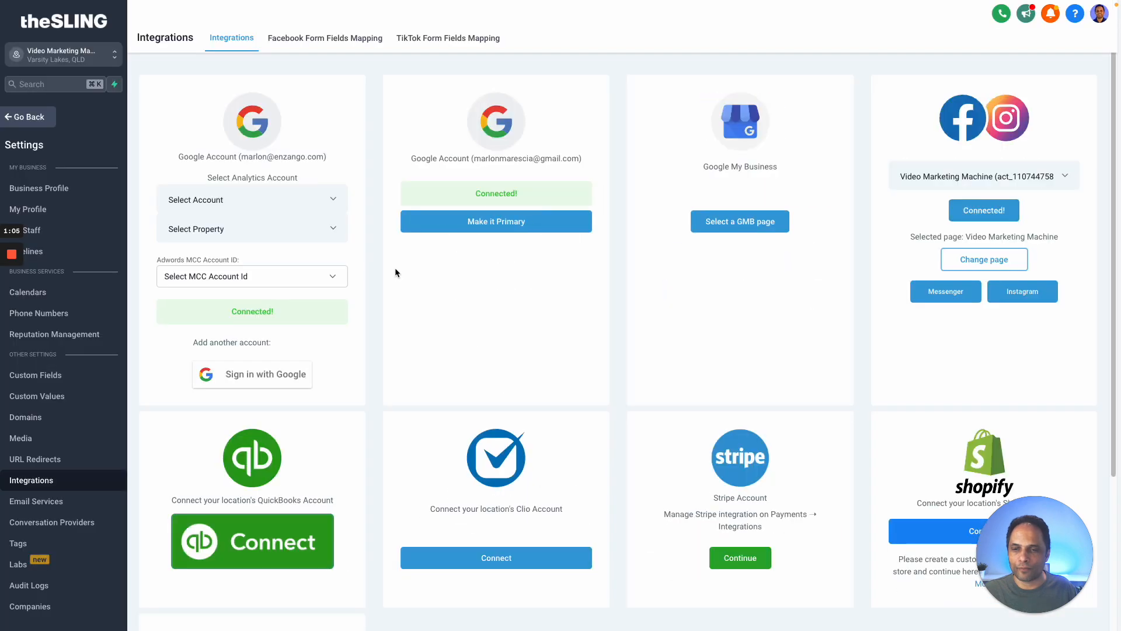
{"action": "mouse_move", "coordinate": [277, 182]}
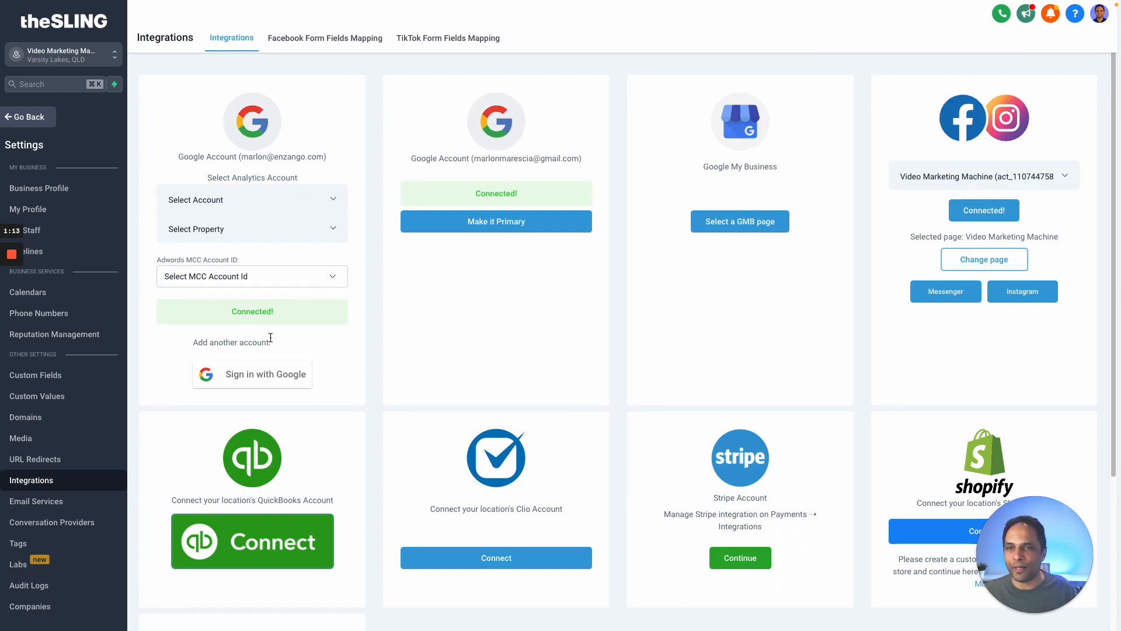
{"action": "mouse_move", "coordinate": [386, 188]}
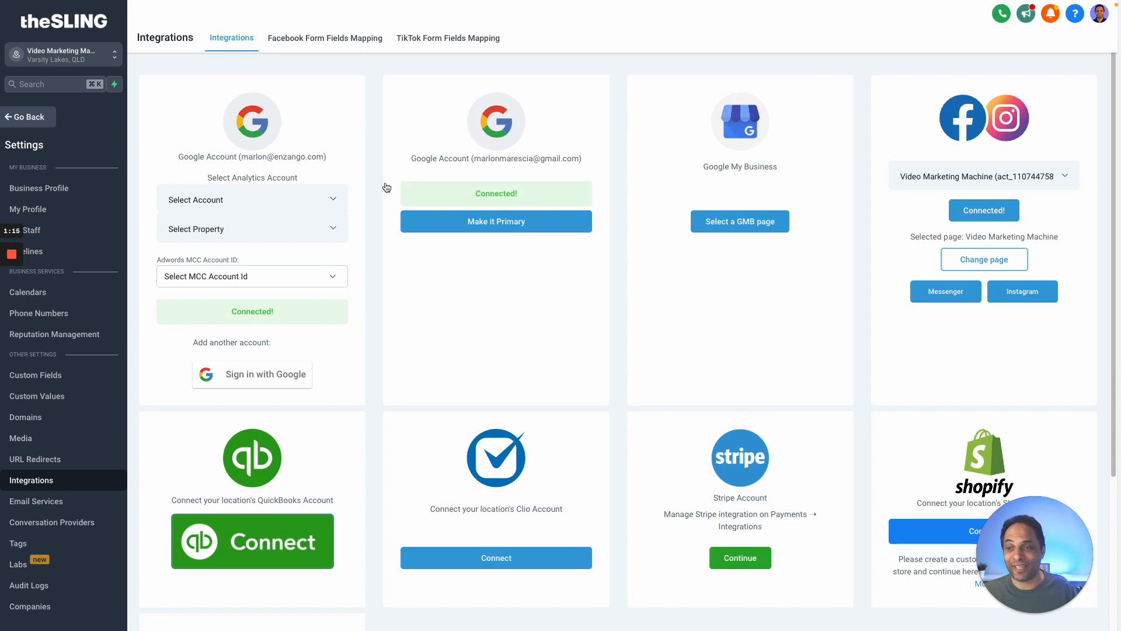
{"action": "mouse_move", "coordinate": [300, 227]}
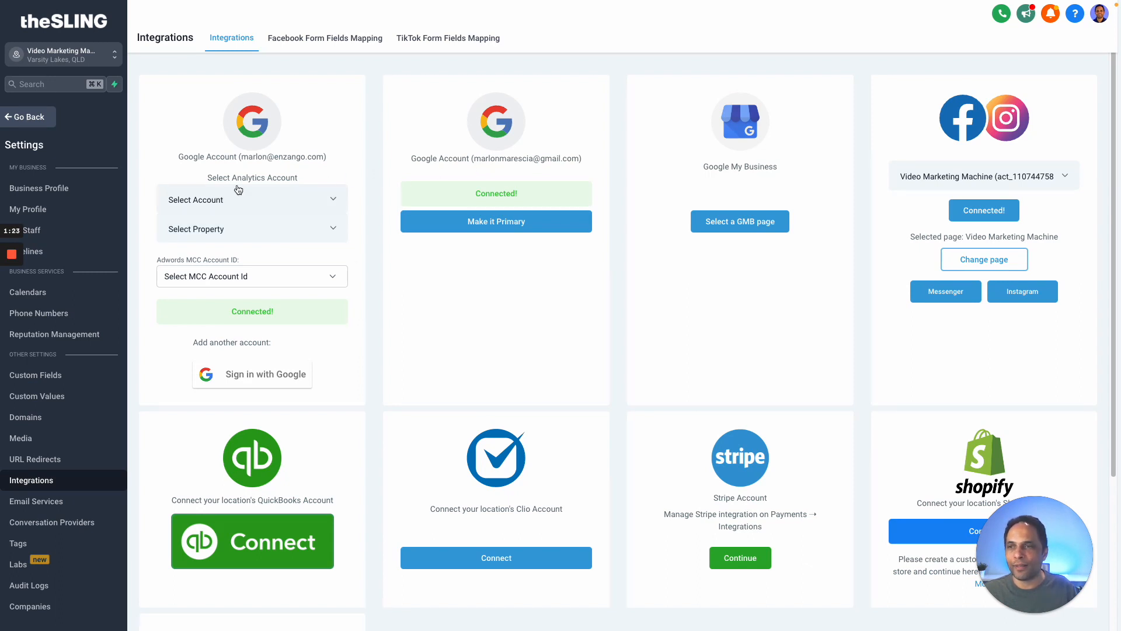
{"action": "left_click", "coordinate": [251, 200]}
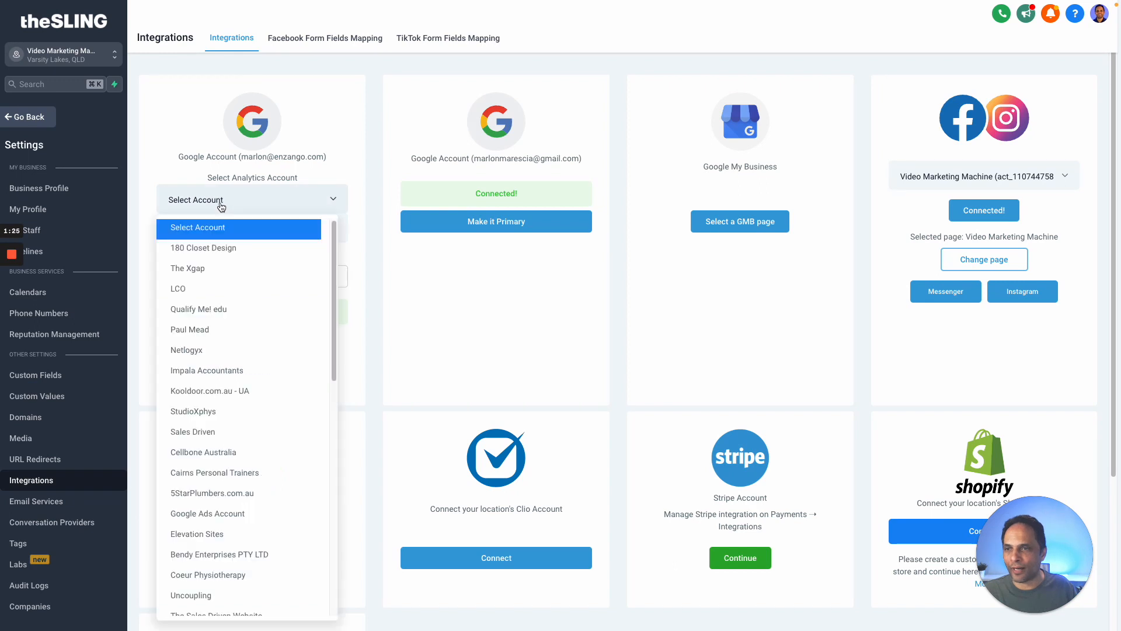
{"action": "scroll", "scroll_direction": "down", "scroll_amount": 3}
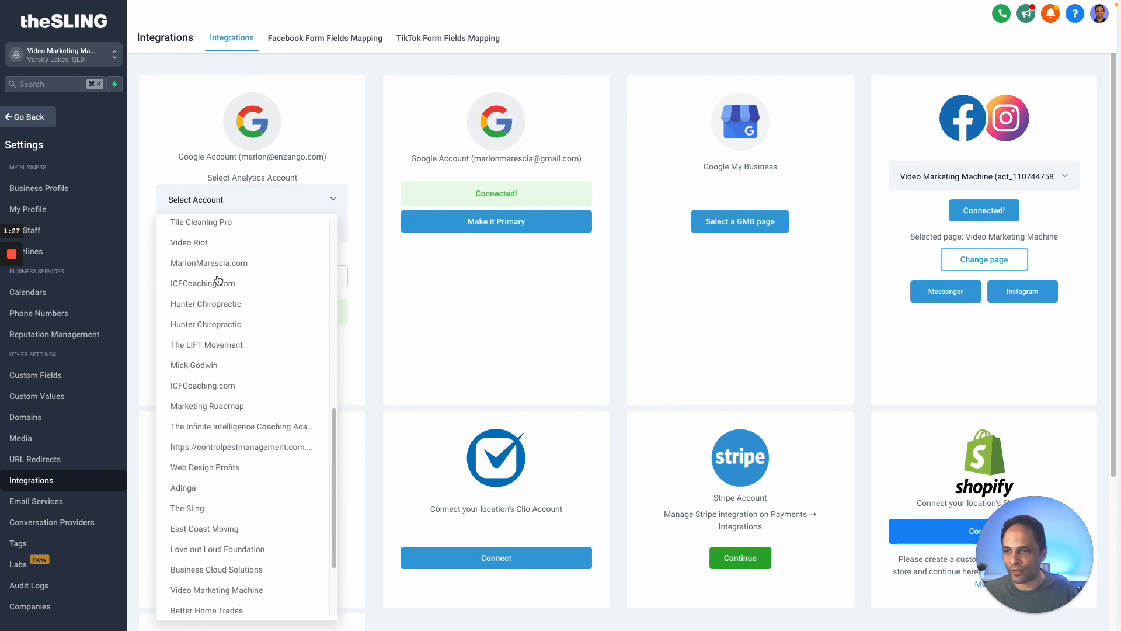
{"action": "scroll", "scroll_direction": "down", "scroll_amount": 3}
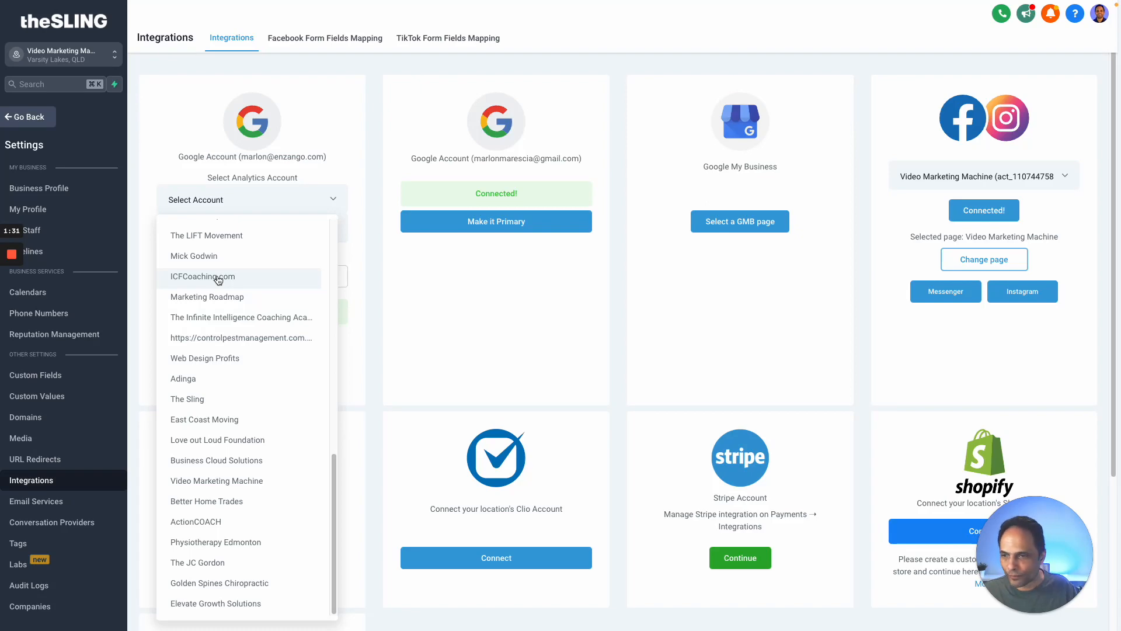
{"action": "scroll", "scroll_direction": "down", "scroll_amount": 3}
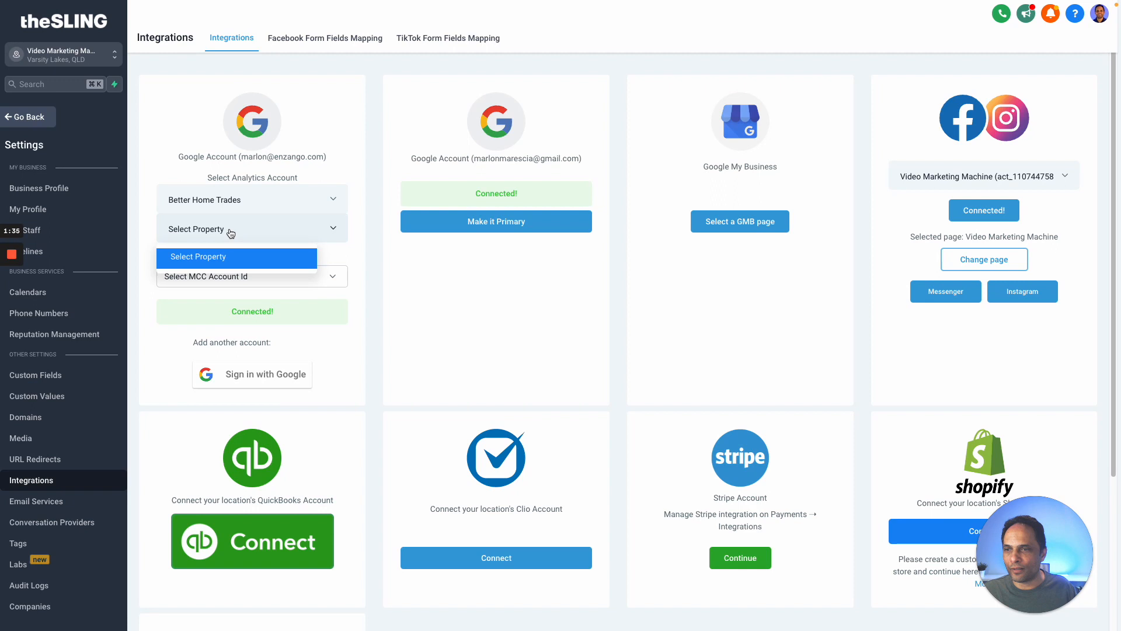
{"action": "left_click", "coordinate": [236, 256]}
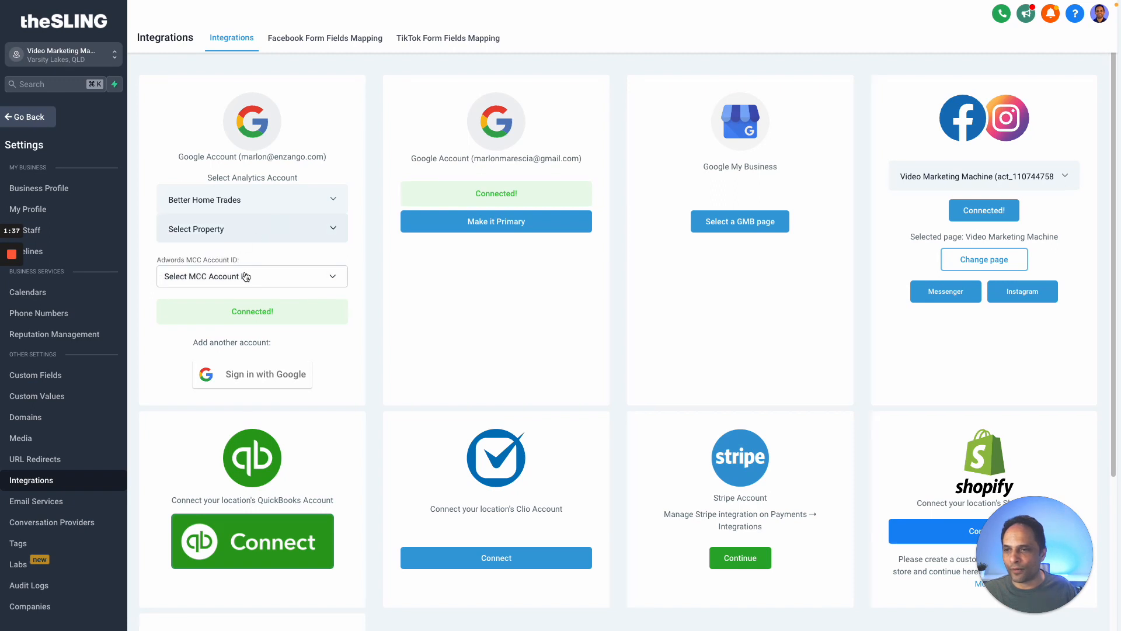
{"action": "left_click", "coordinate": [251, 276]}
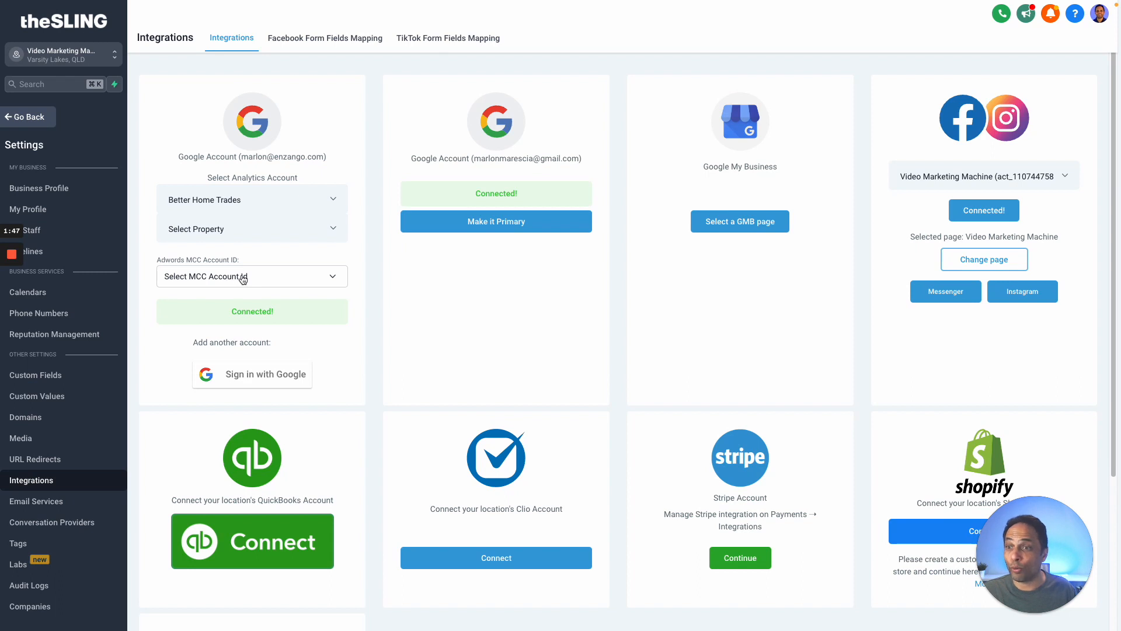
{"action": "left_click", "coordinate": [251, 200]}
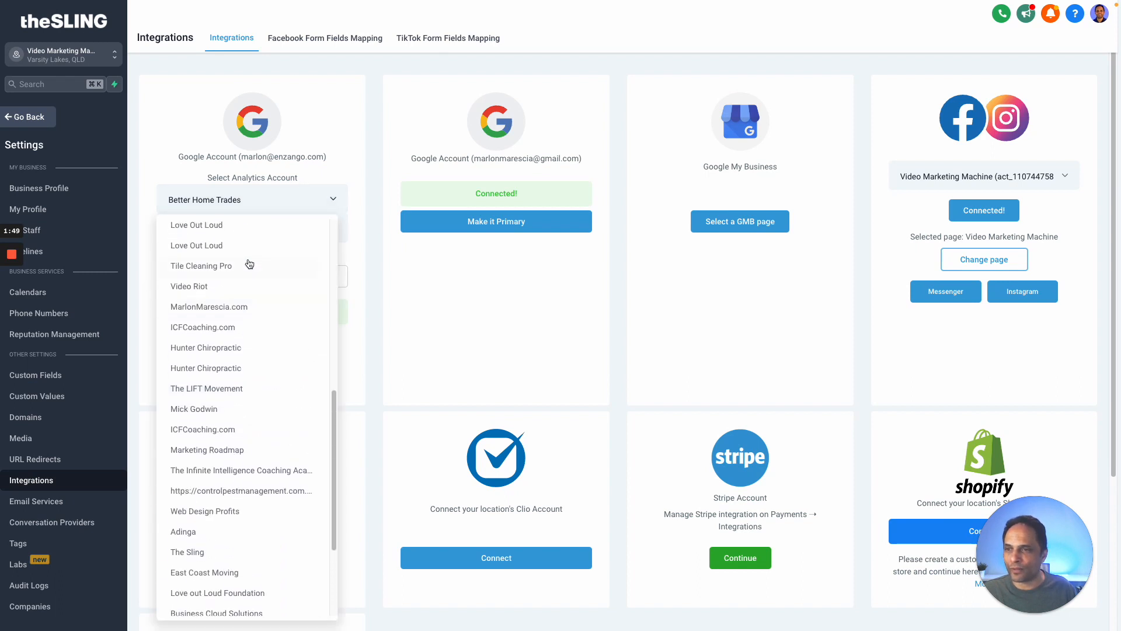
{"action": "scroll", "scroll_direction": "down", "scroll_amount": 3}
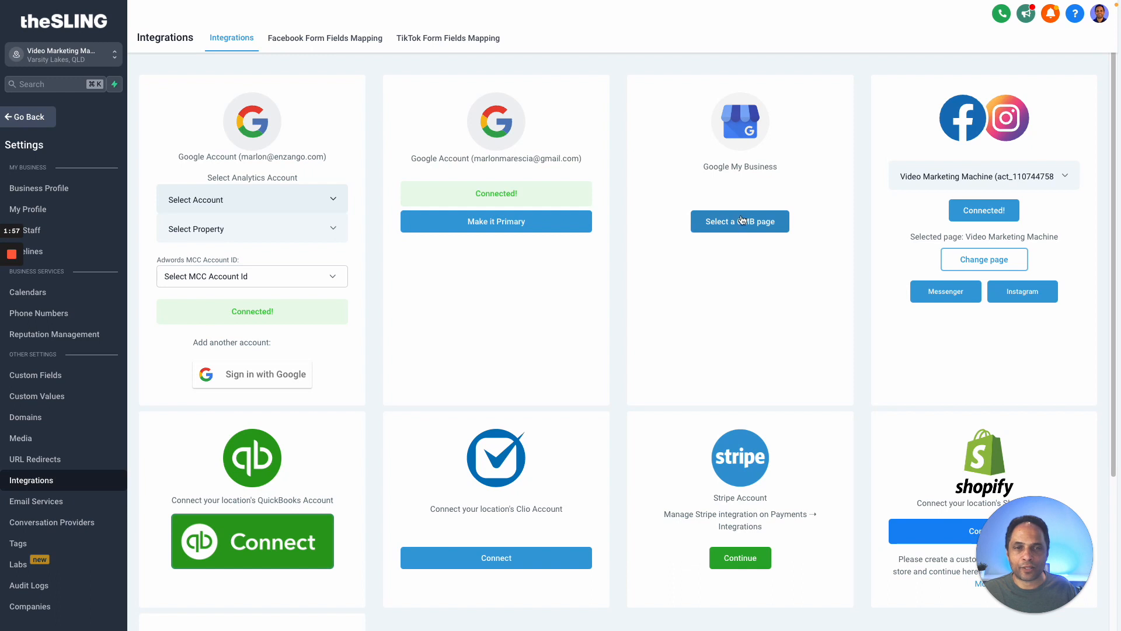
{"action": "mouse_move", "coordinate": [749, 243]}
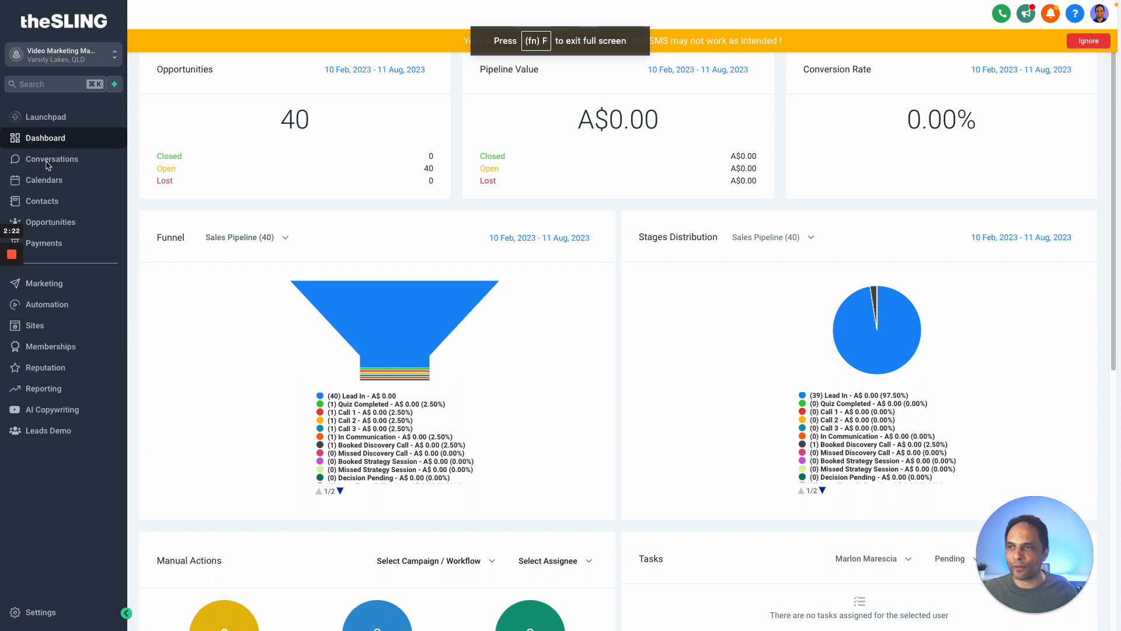
- In Conversations, view the newest thread and show Quick Filters for assignment, direction and channel
{"action": "left_click", "coordinate": [51, 159]}
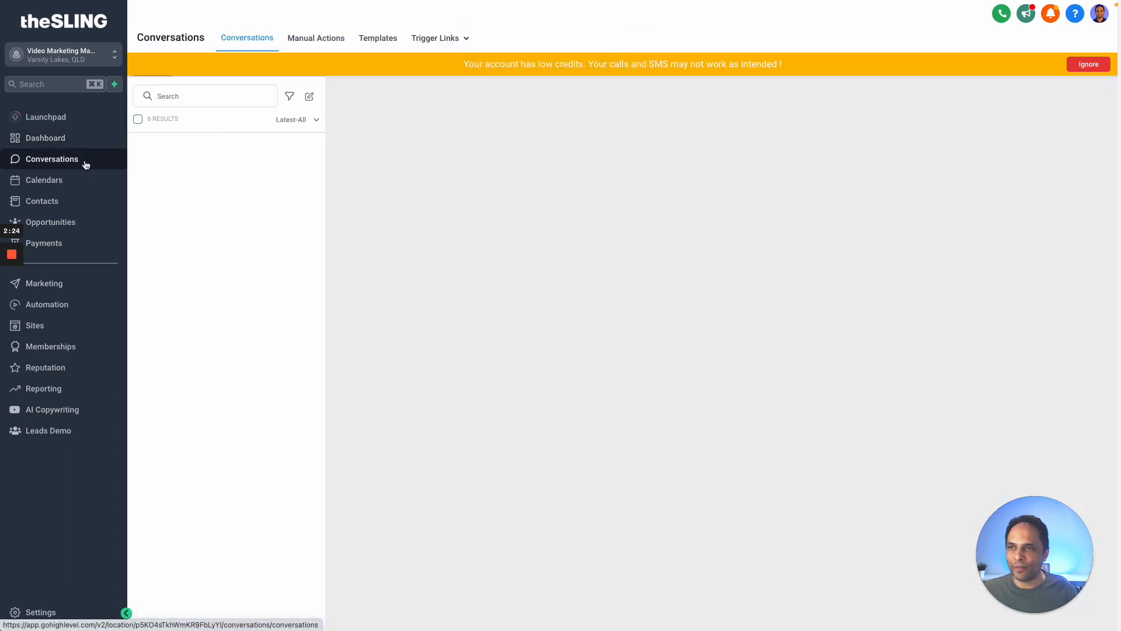
{"action": "left_click", "coordinate": [205, 155]}
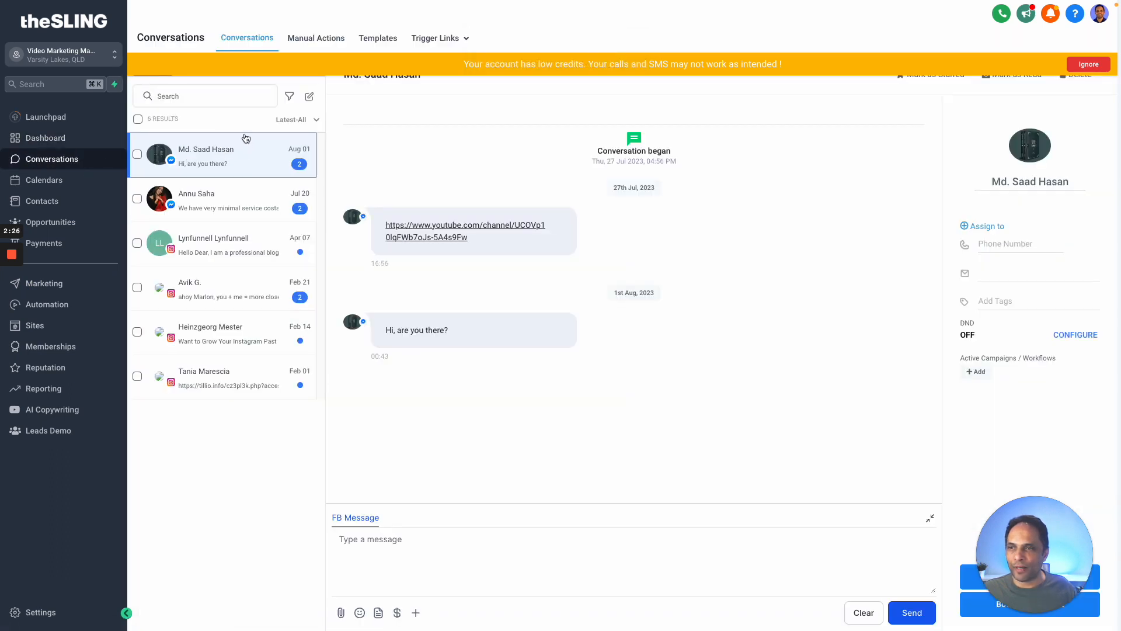
{"action": "mouse_move", "coordinate": [289, 96]}
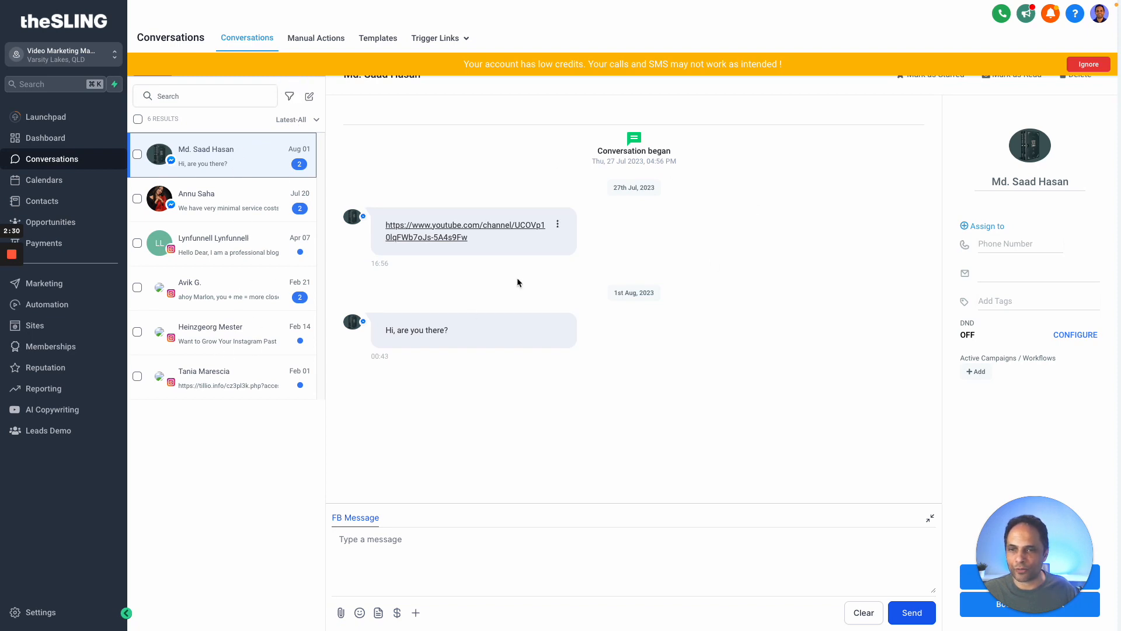
{"action": "mouse_move", "coordinate": [559, 287]}
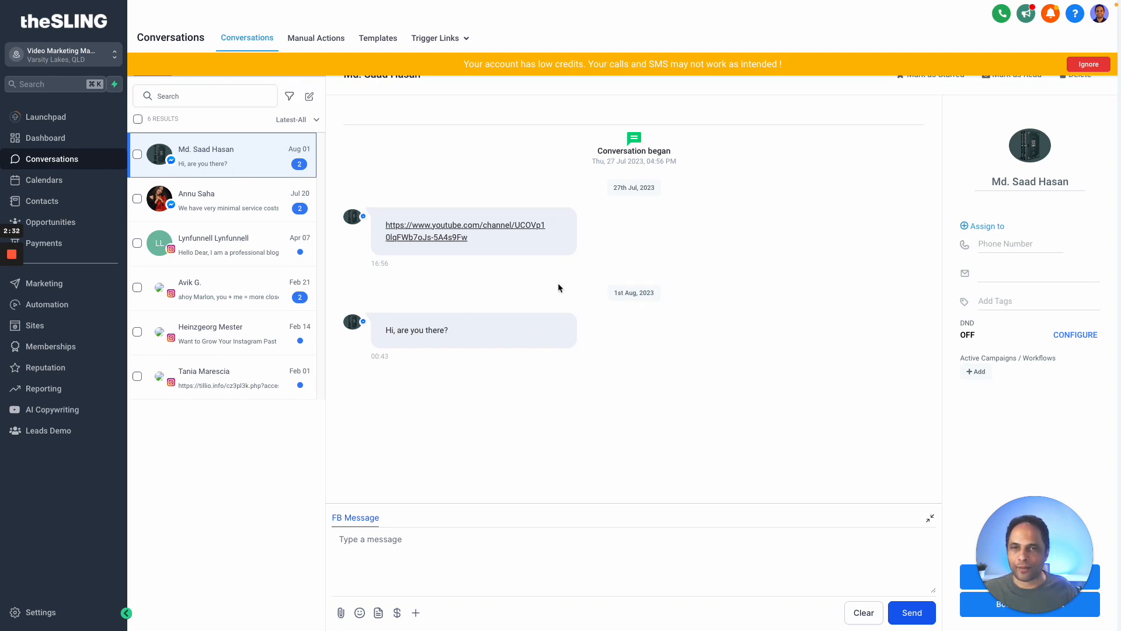
{"action": "mouse_move", "coordinate": [276, 118]}
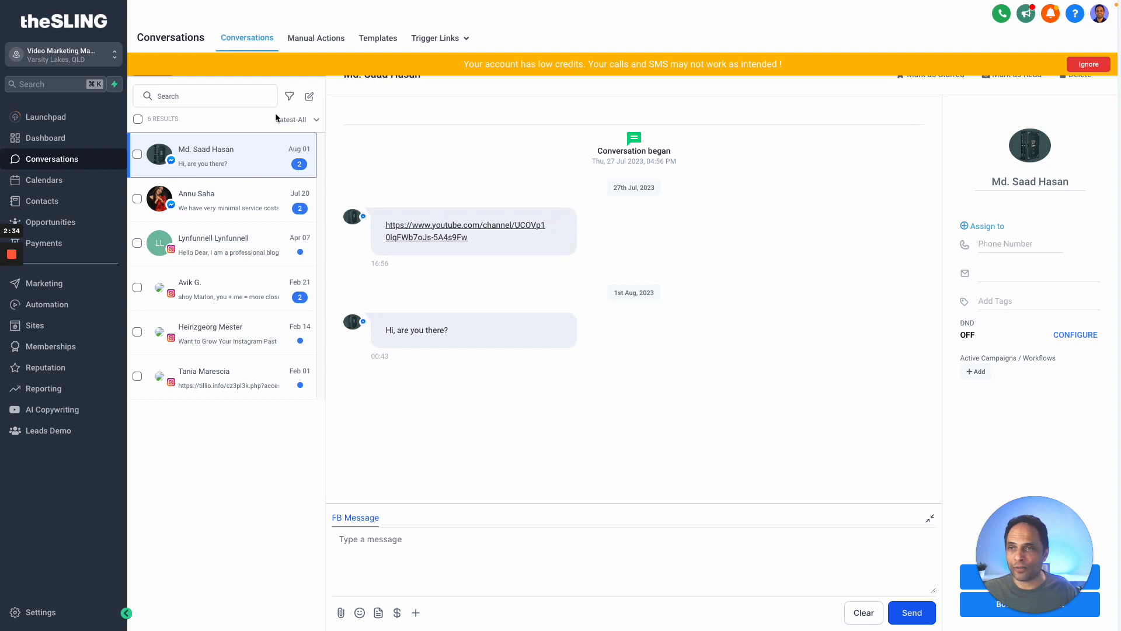
{"action": "left_click", "coordinate": [288, 96]}
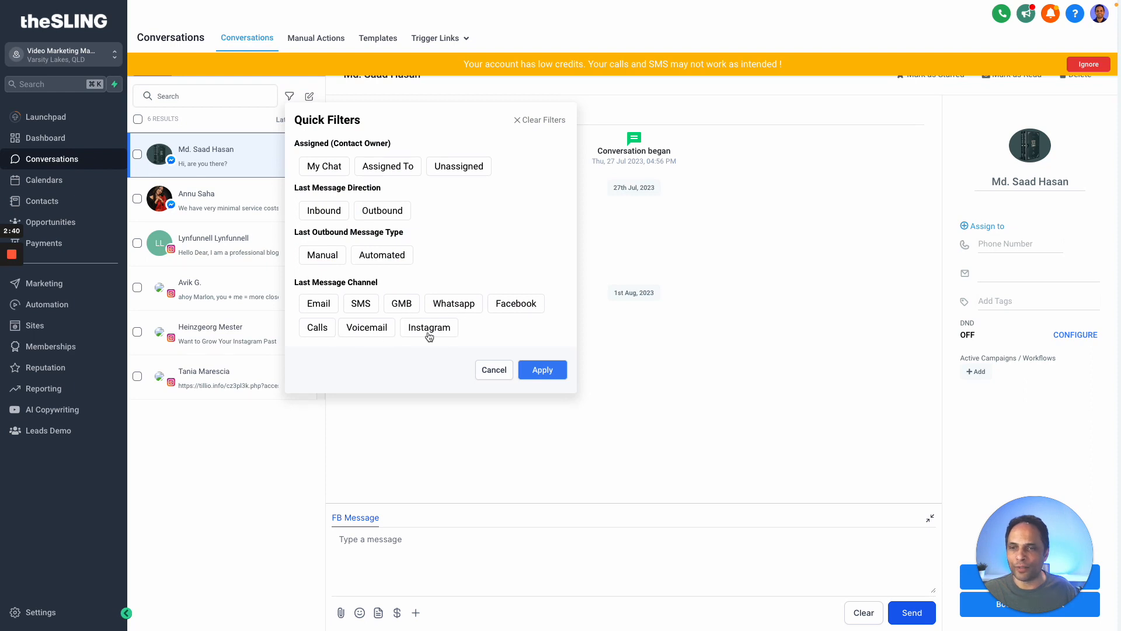
{"action": "mouse_move", "coordinate": [430, 331]}
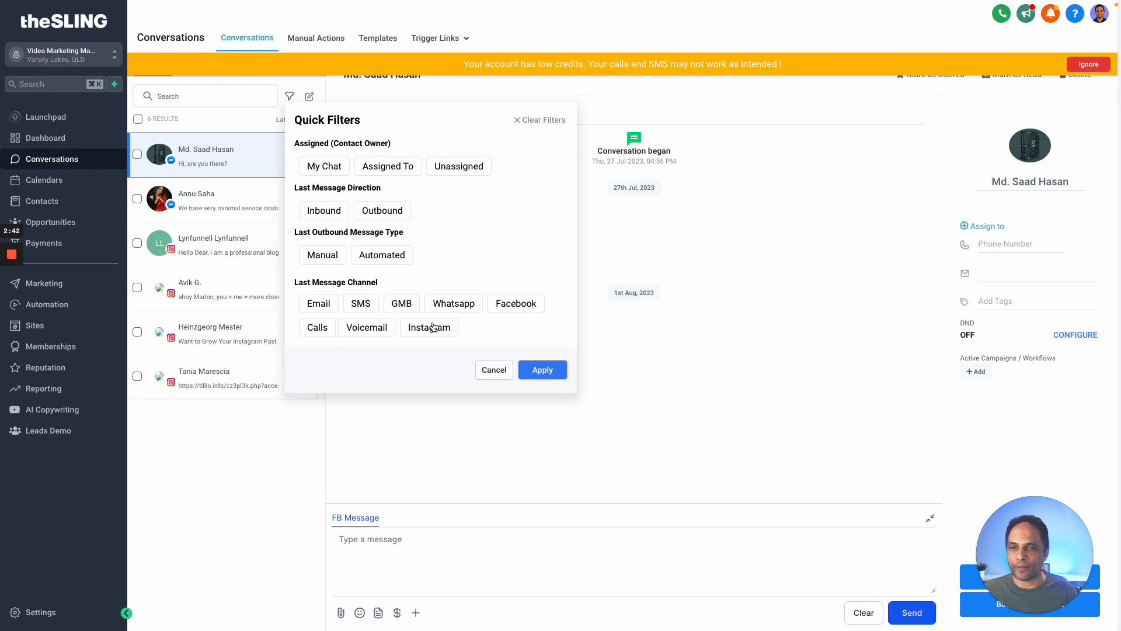
{"action": "mouse_move", "coordinate": [421, 309]}
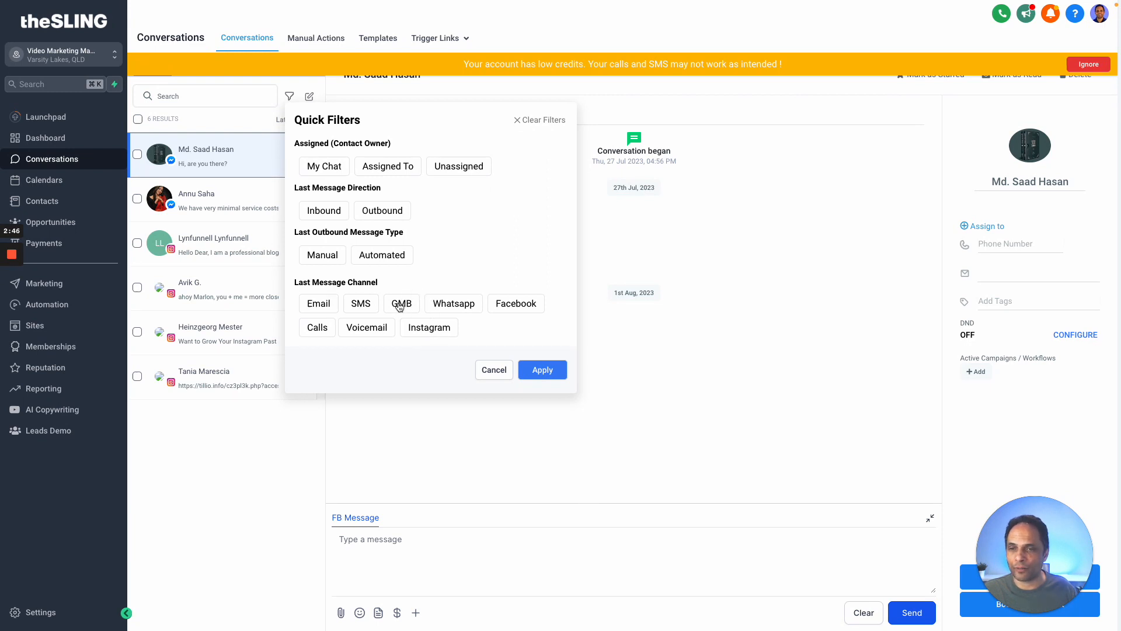
{"action": "mouse_move", "coordinate": [564, 249]}
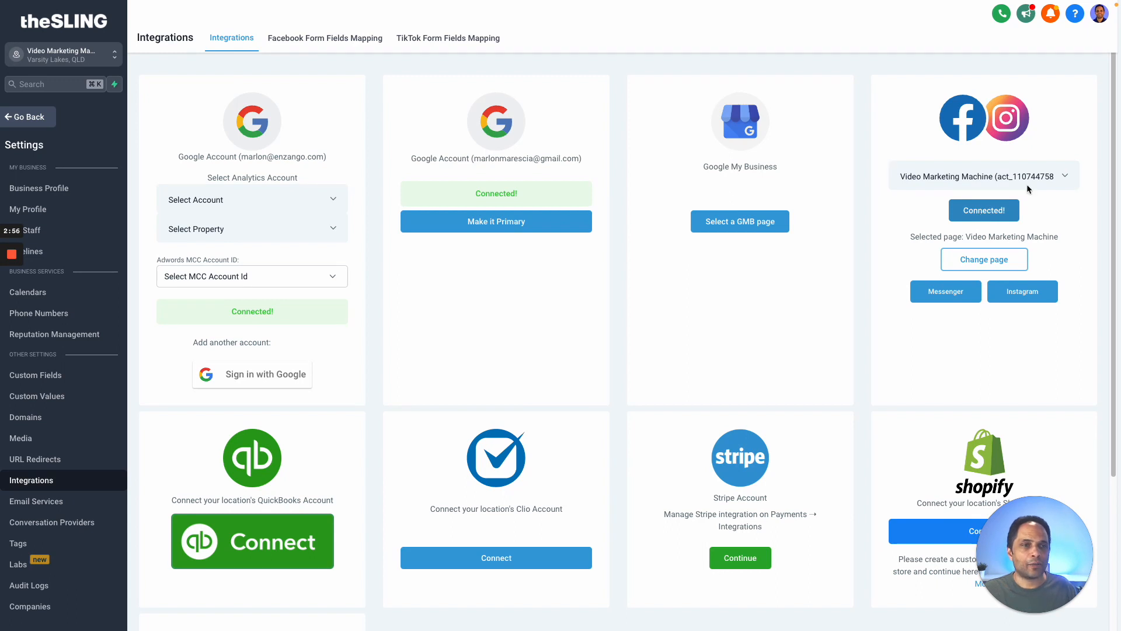
{"action": "mouse_move", "coordinate": [998, 224]}
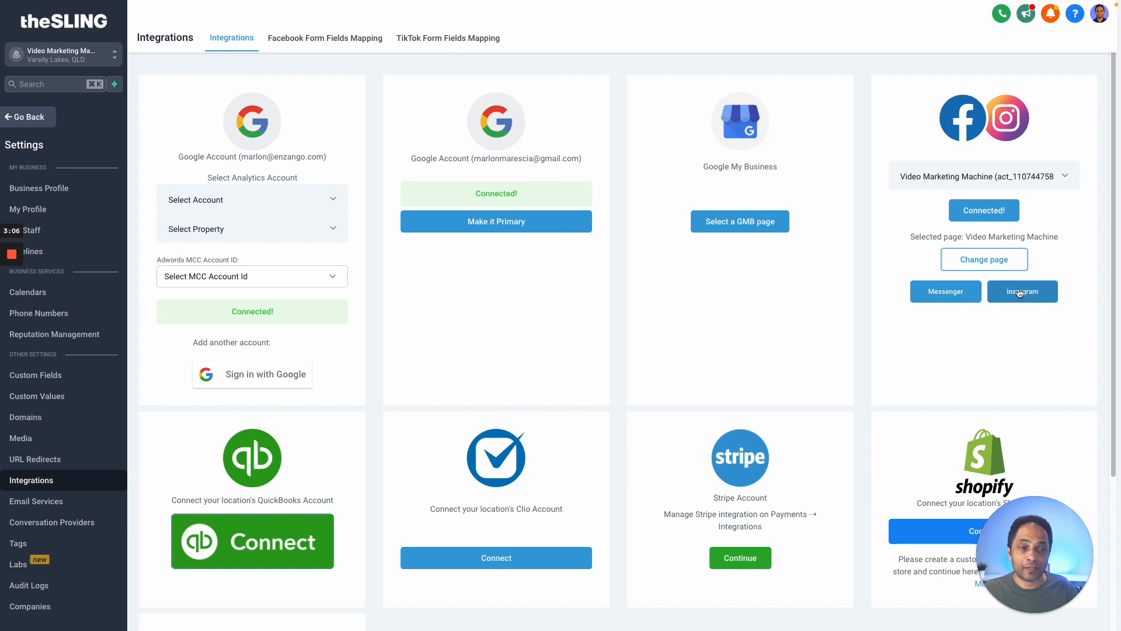
{"action": "mouse_move", "coordinate": [972, 310]}
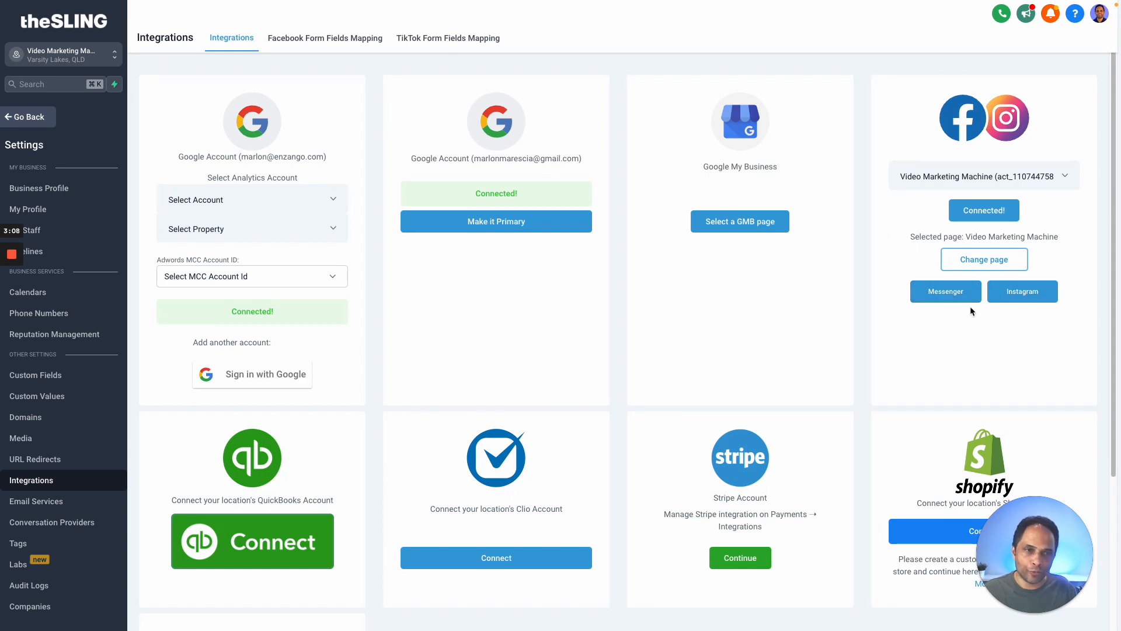
- View the connected Facebook page's Messenger threads in the Conversations inbox
{"action": "left_click", "coordinate": [52, 158]}
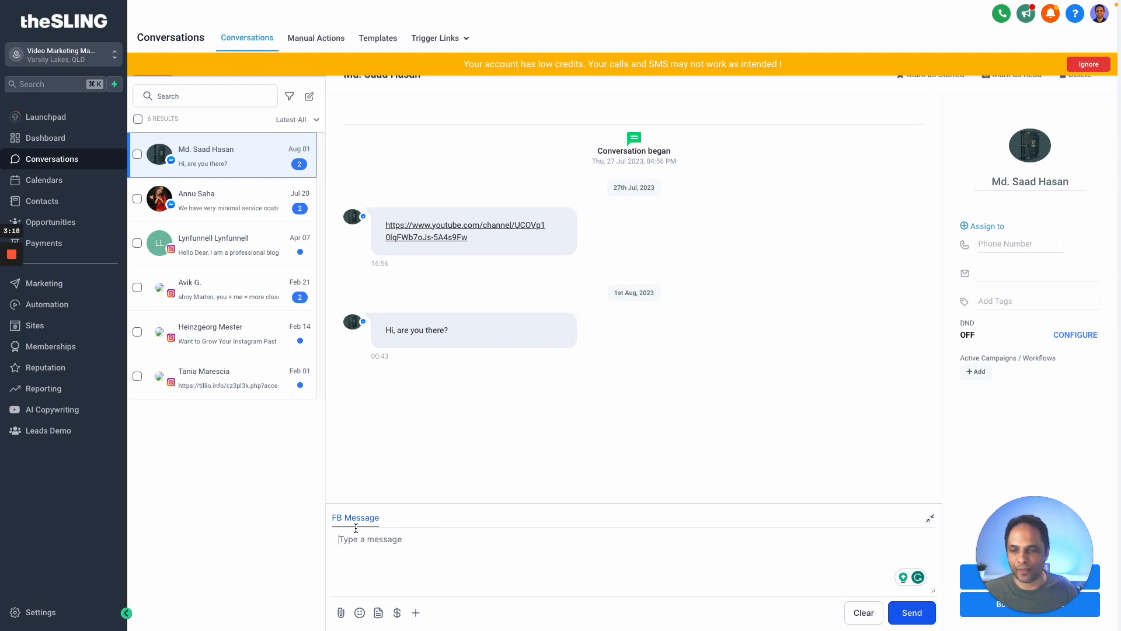
{"action": "mouse_move", "coordinate": [490, 526]}
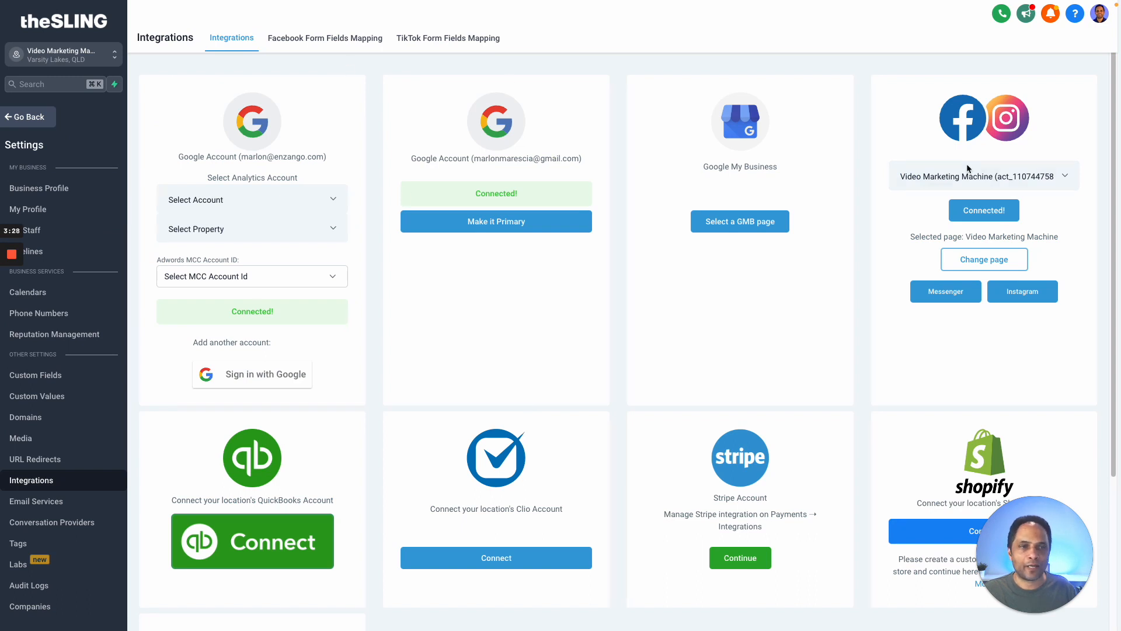
- Show the Facebook Form Fields Mapping list with VMM Worksheet 2 enabled and VMM Worksheet unmapped
{"action": "left_click", "coordinate": [325, 38]}
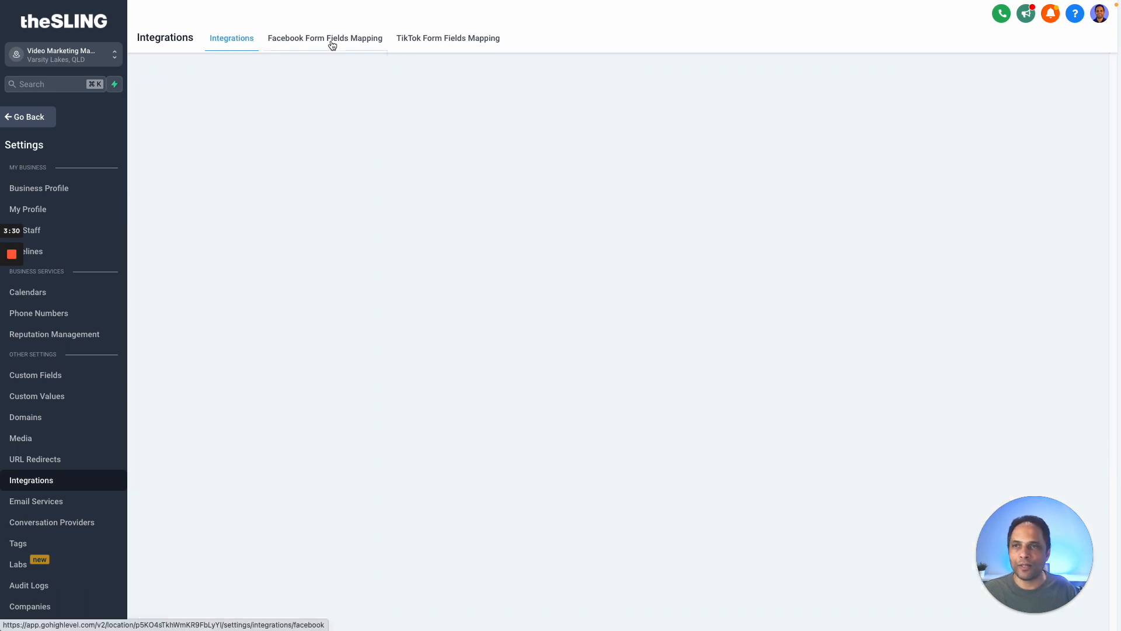
{"action": "left_click", "coordinate": [324, 38]}
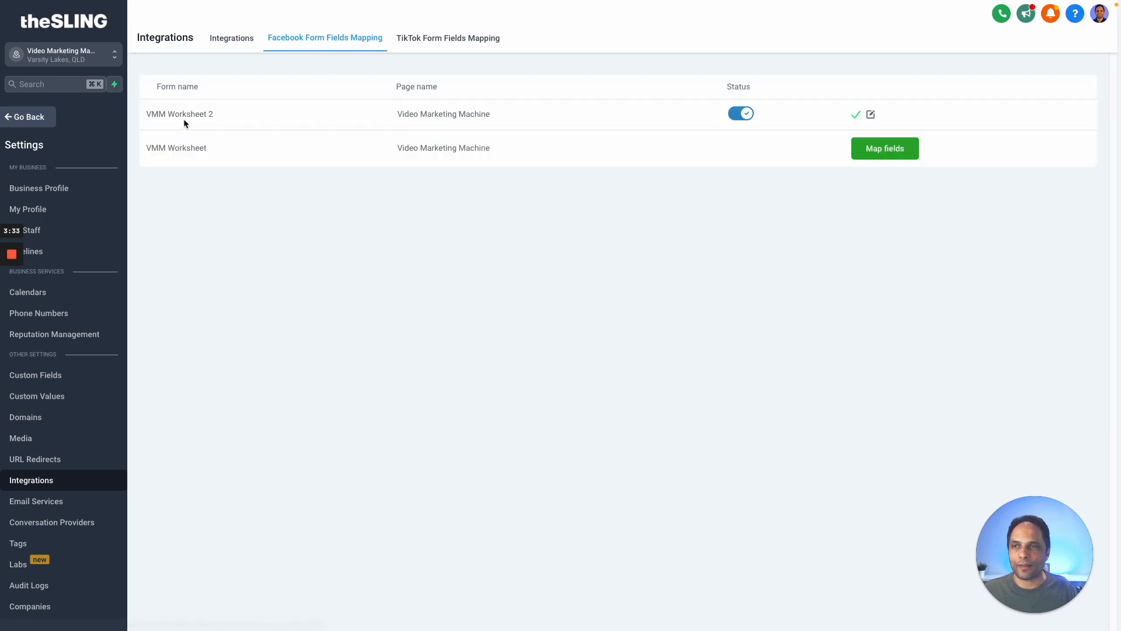
{"action": "mouse_move", "coordinate": [193, 122]}
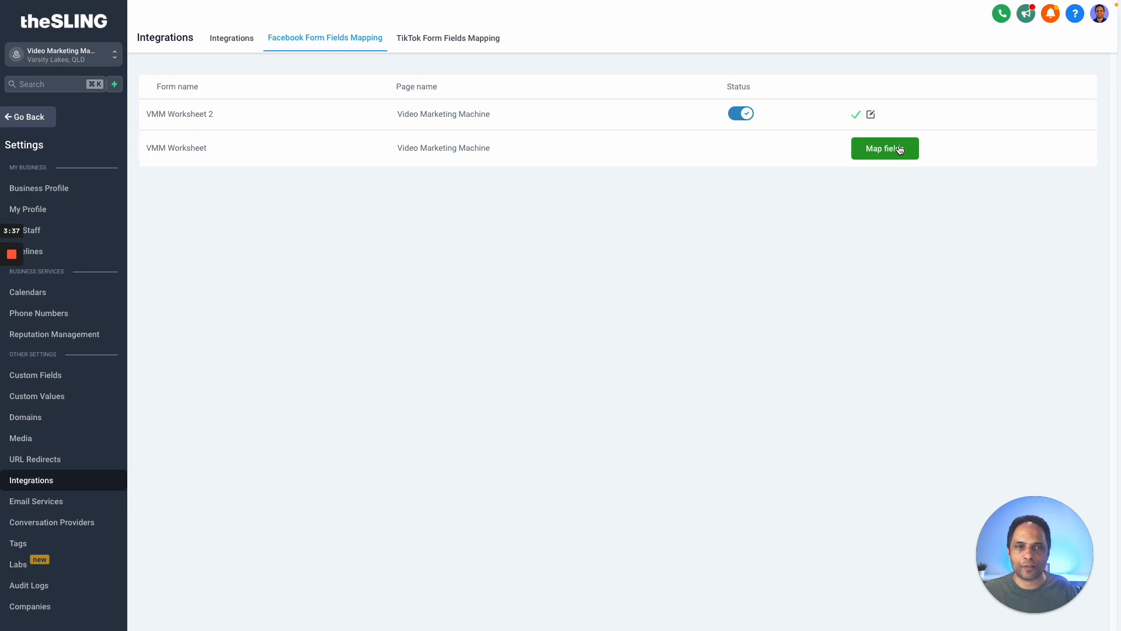
- Map VMM Worksheet's Email, Full name and Phone number fields and save, enabling both forms
{"action": "left_click", "coordinate": [884, 148]}
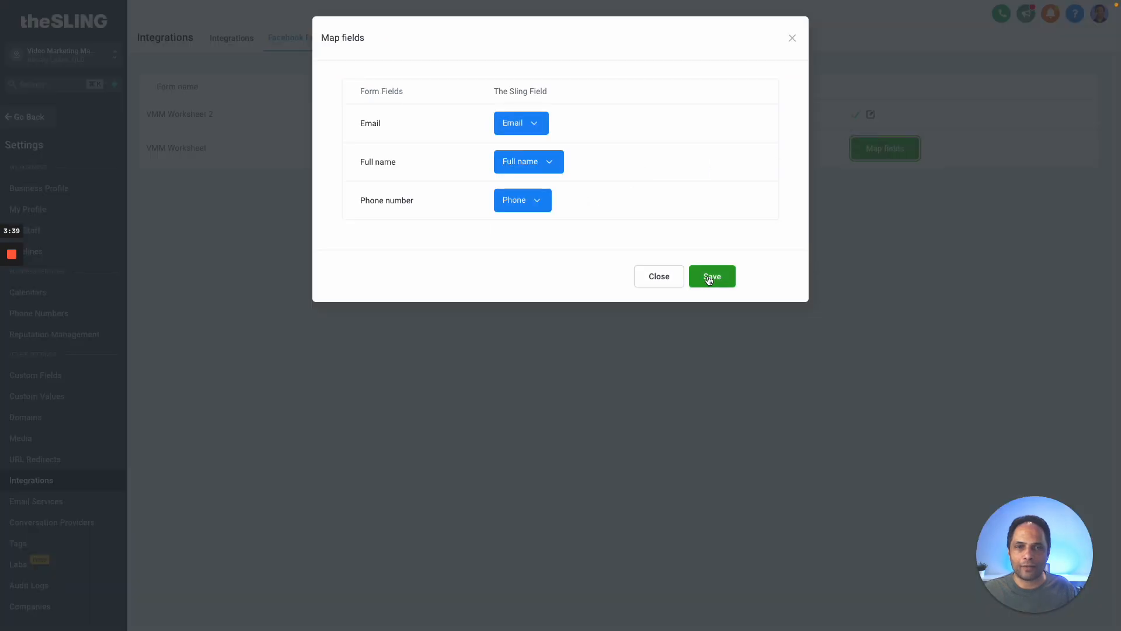
{"action": "left_click", "coordinate": [711, 277]}
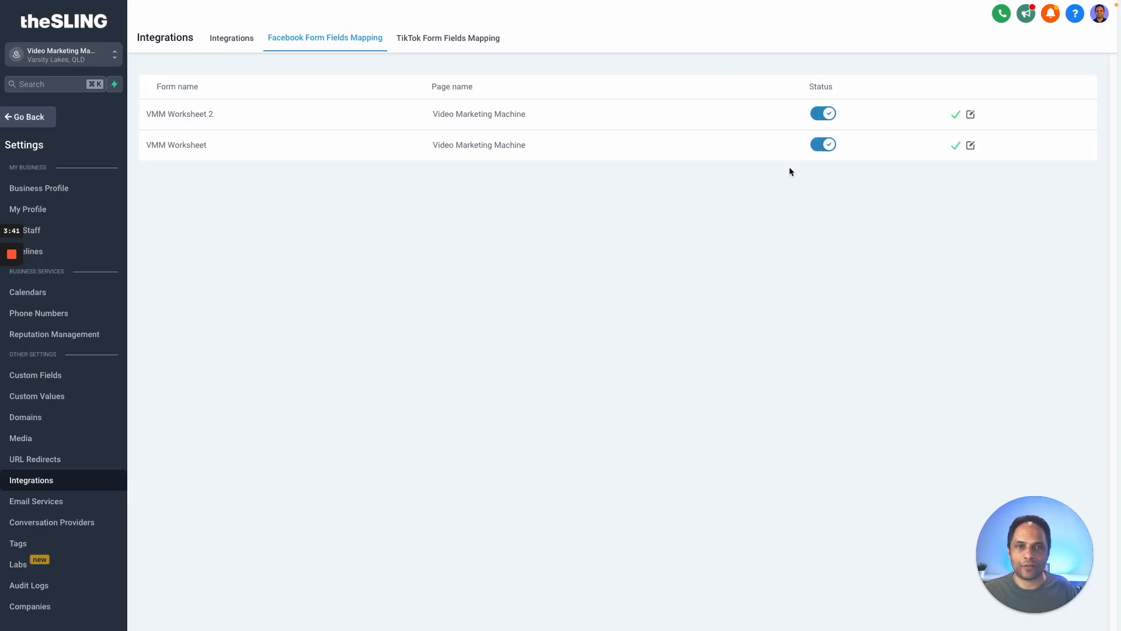
{"action": "mouse_move", "coordinate": [233, 123]}
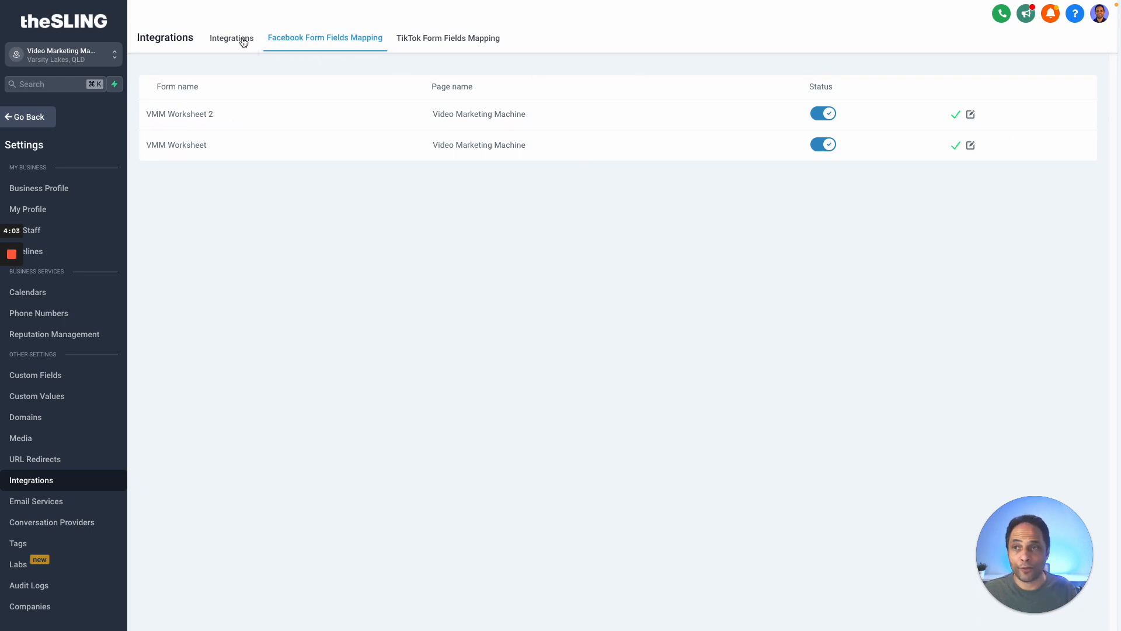
- Return to the Integrations overview and review the QuickBooks, Clio, Stripe, Shopify and TikTok cards
{"action": "left_click", "coordinate": [231, 37]}
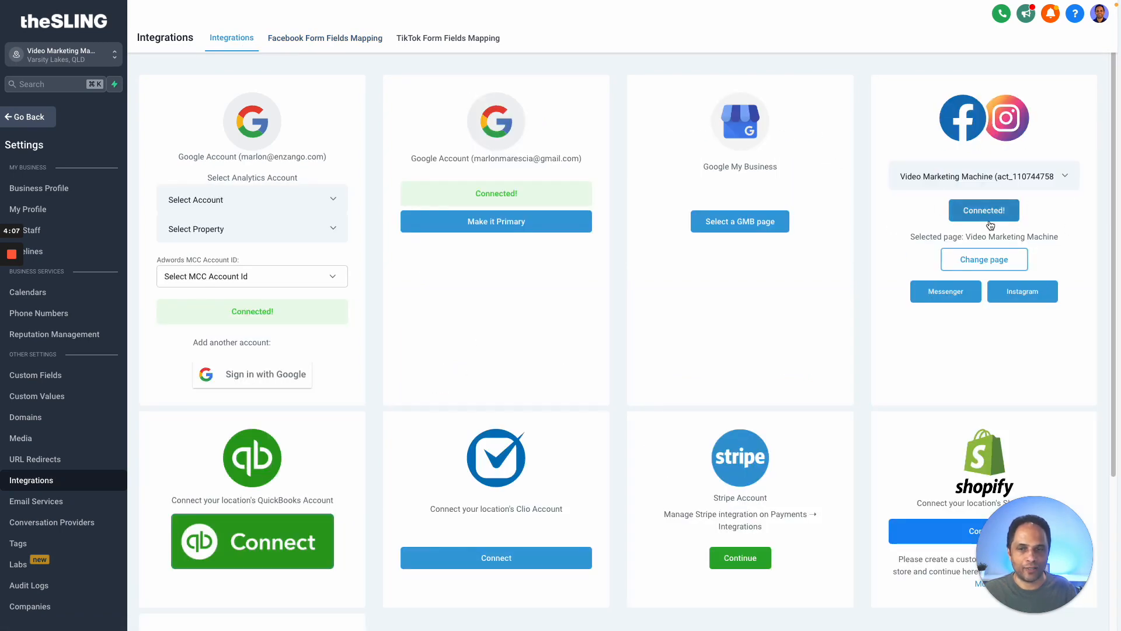
{"action": "scroll", "scroll_direction": "down", "scroll_amount": 3}
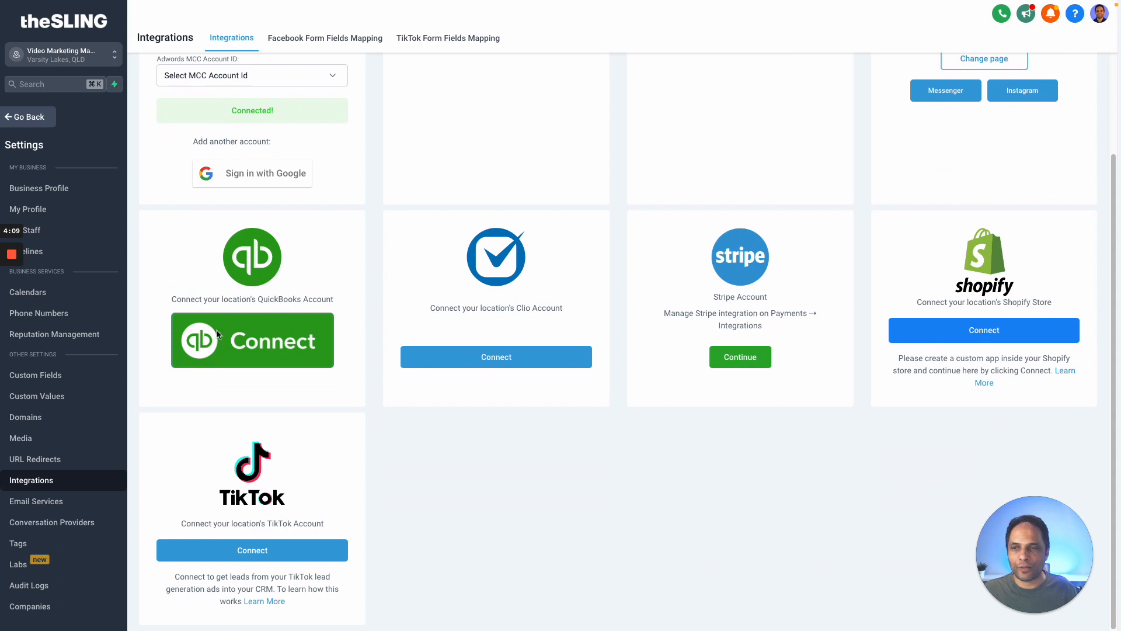
{"action": "mouse_move", "coordinate": [621, 360]}
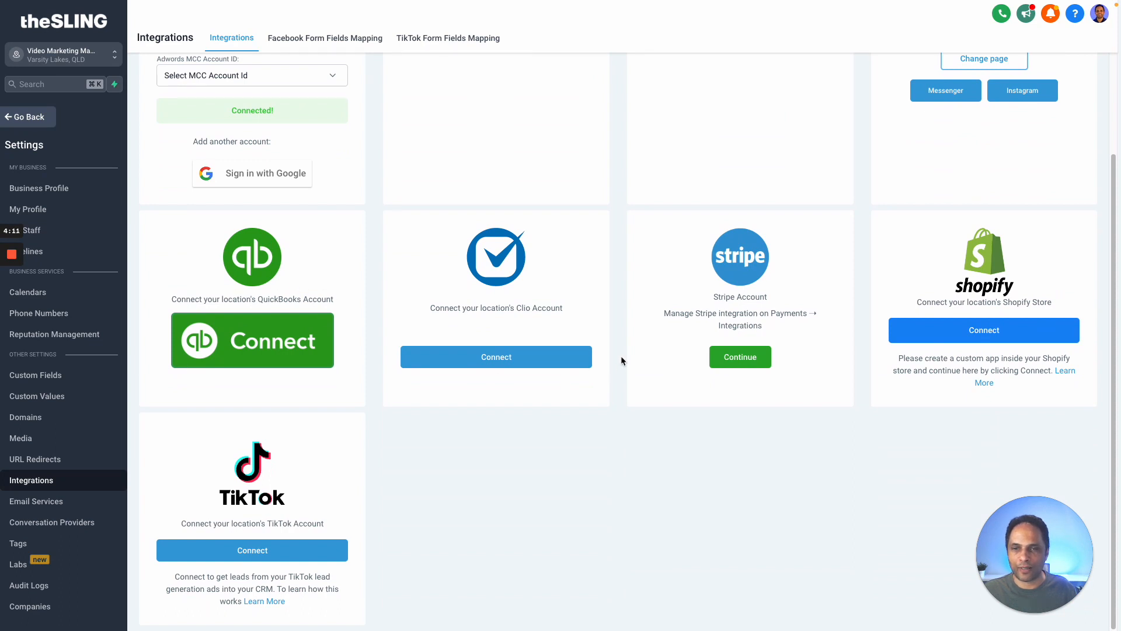
{"action": "mouse_move", "coordinate": [786, 353]}
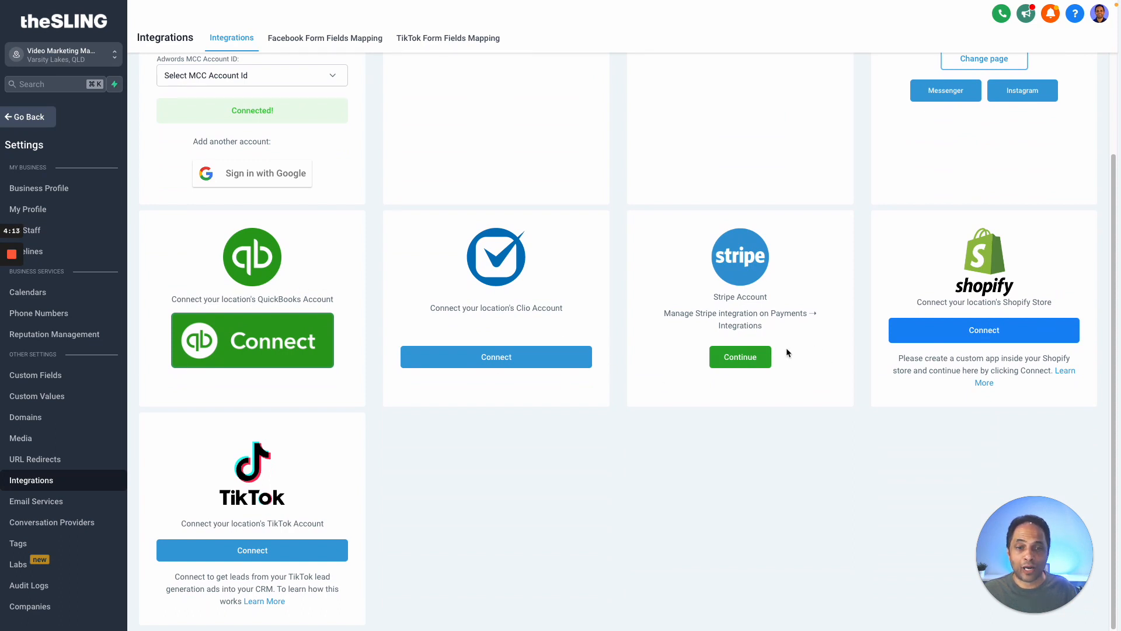